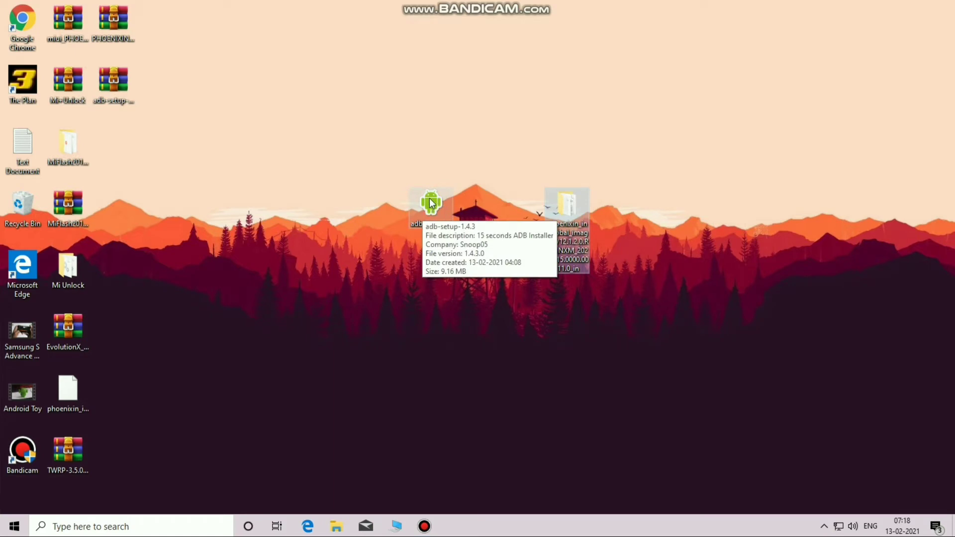
mouse_move(419, 263)
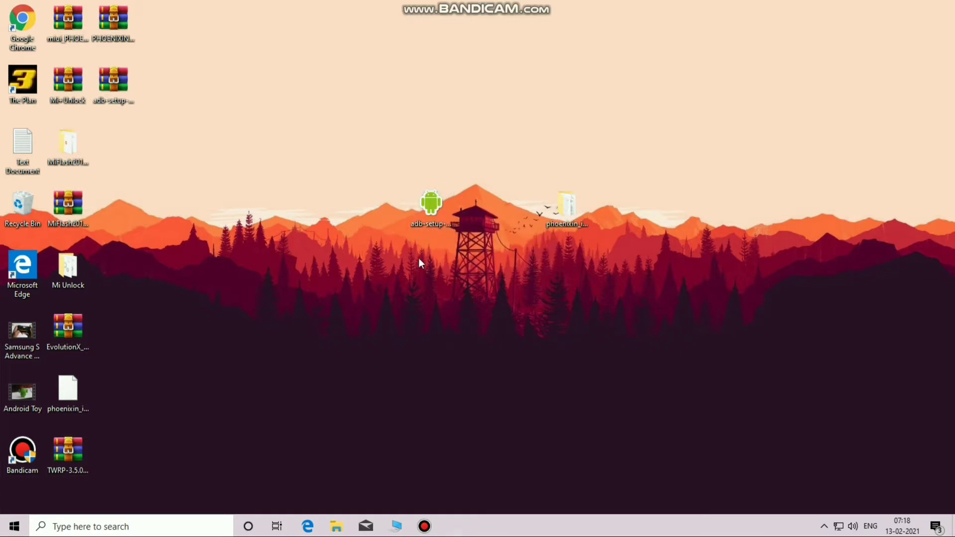
Run adb-setup-1.4.3 and answer y to install ADB/Fastboot system-wide with device drivers
double_click(430, 207)
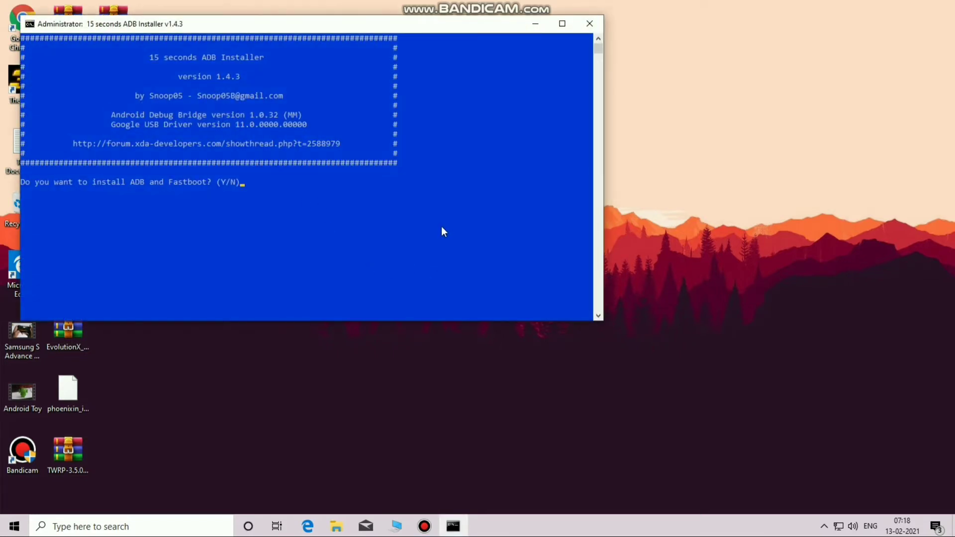
type("y")
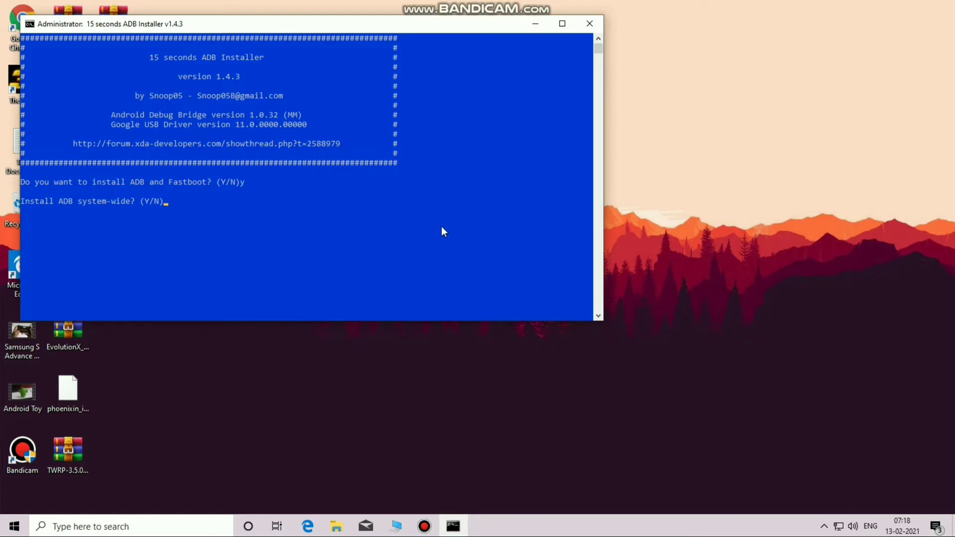
type("y")
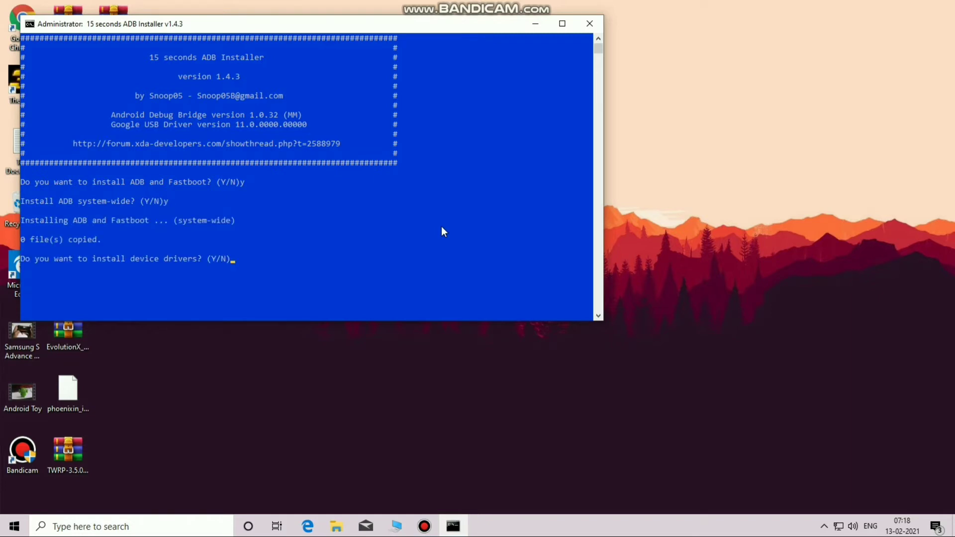
type("y")
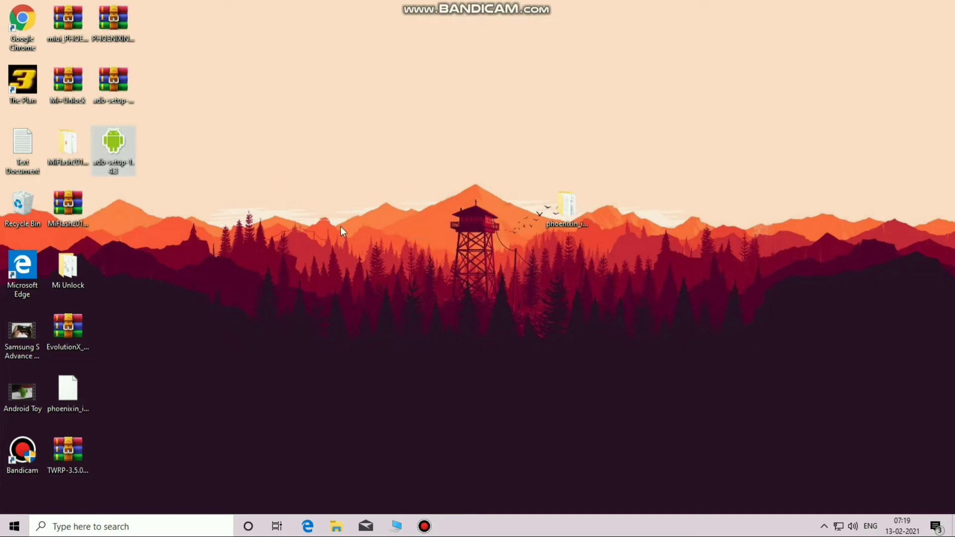
Move the phoenixin global images firmware folder on the desktop and open it
left_click(566, 201)
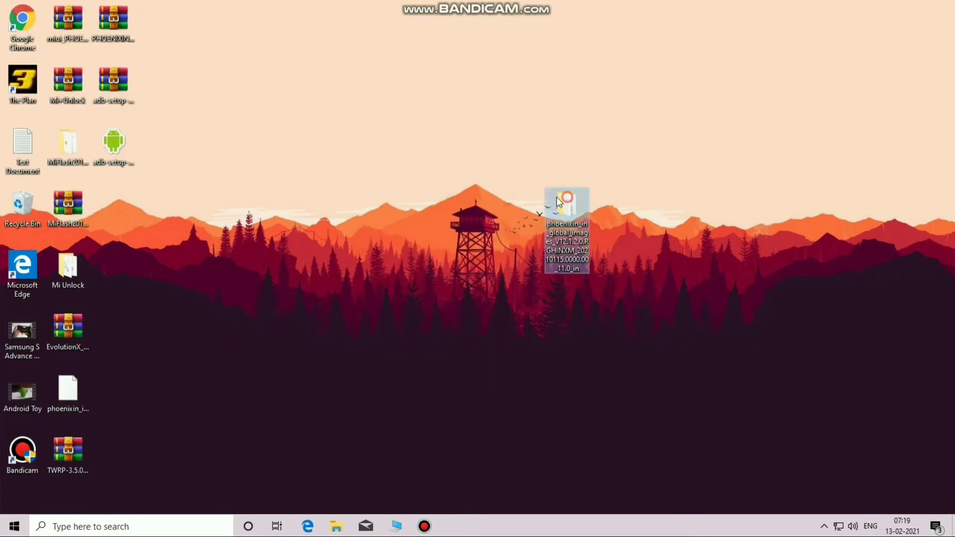
left_click_drag(566, 207, 475, 207)
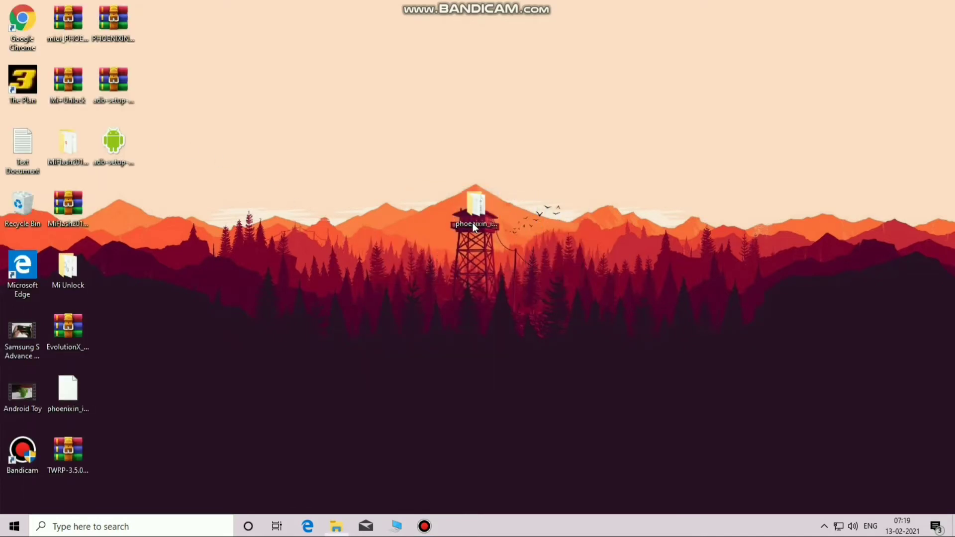
double_click(475, 204)
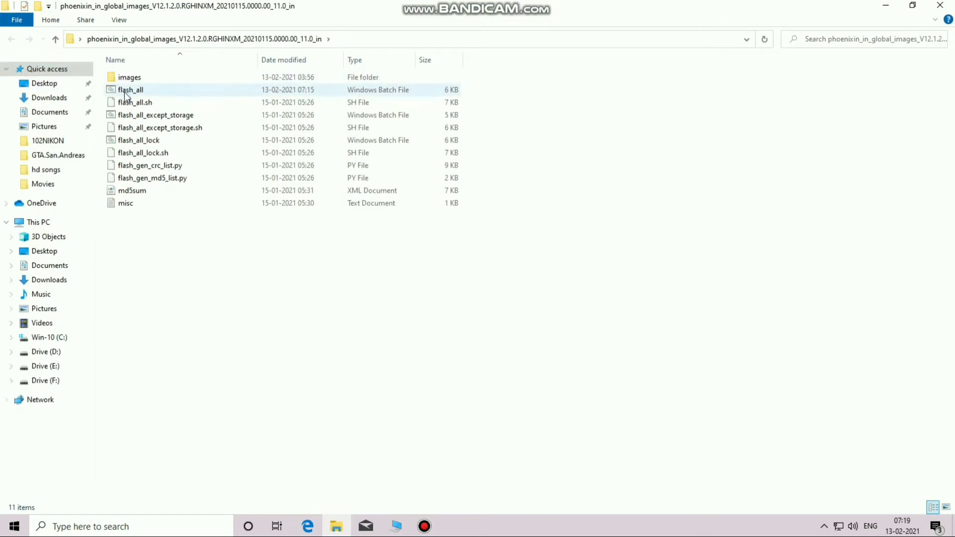
mouse_move(134, 90)
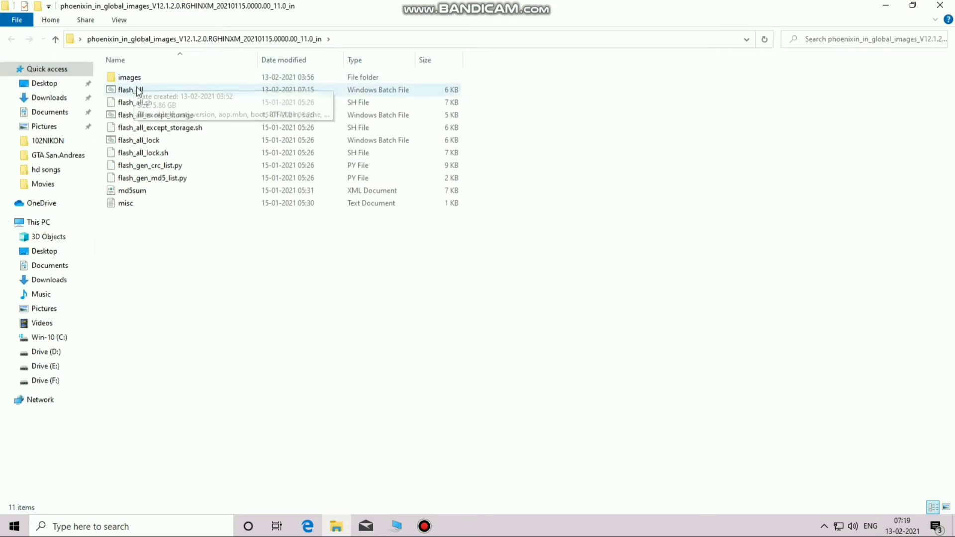
Open the flash_all batch file for editing via its context menu
left_click(129, 90)
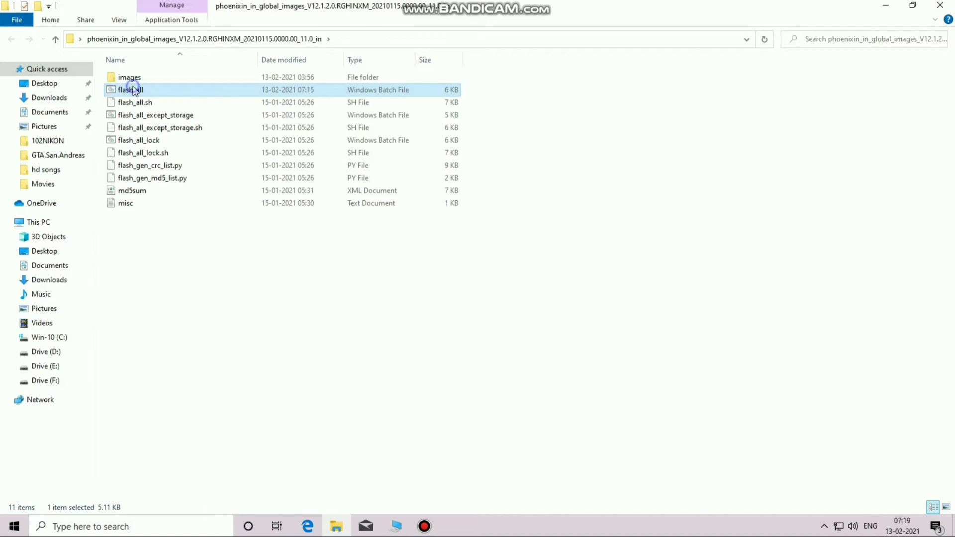
right_click(129, 89)
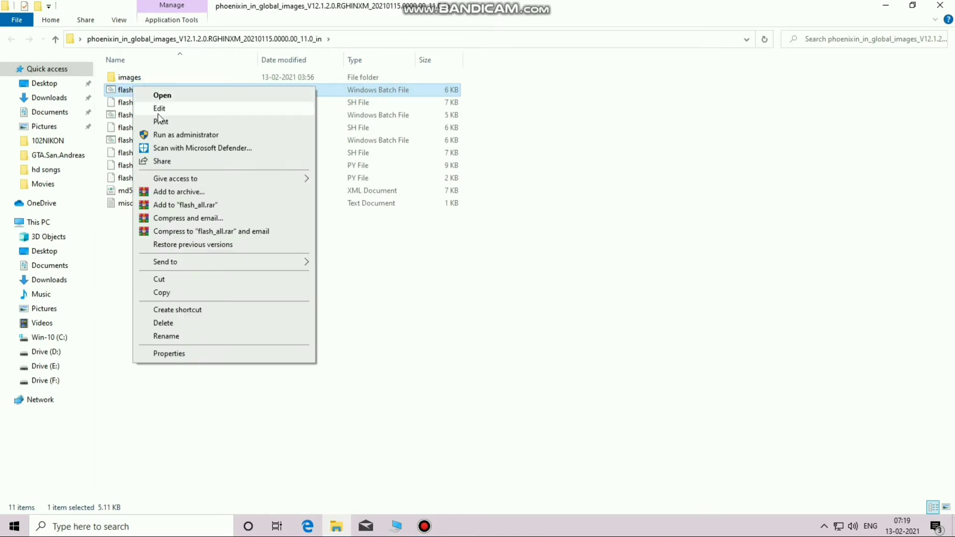
left_click(159, 109)
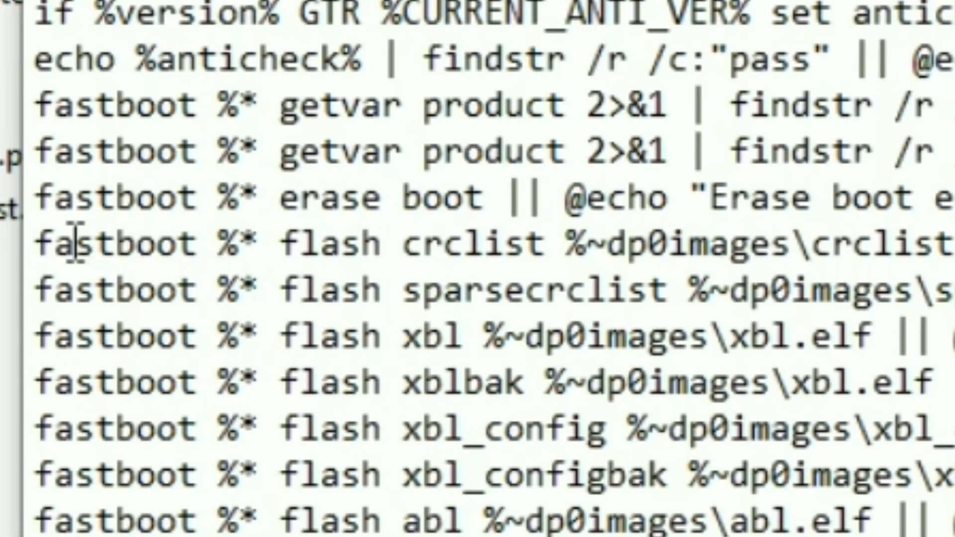
Comment out the crclist and sparsecrclist flash lines with REM and save flash_all
left_click_drag(52, 244, 640, 289)
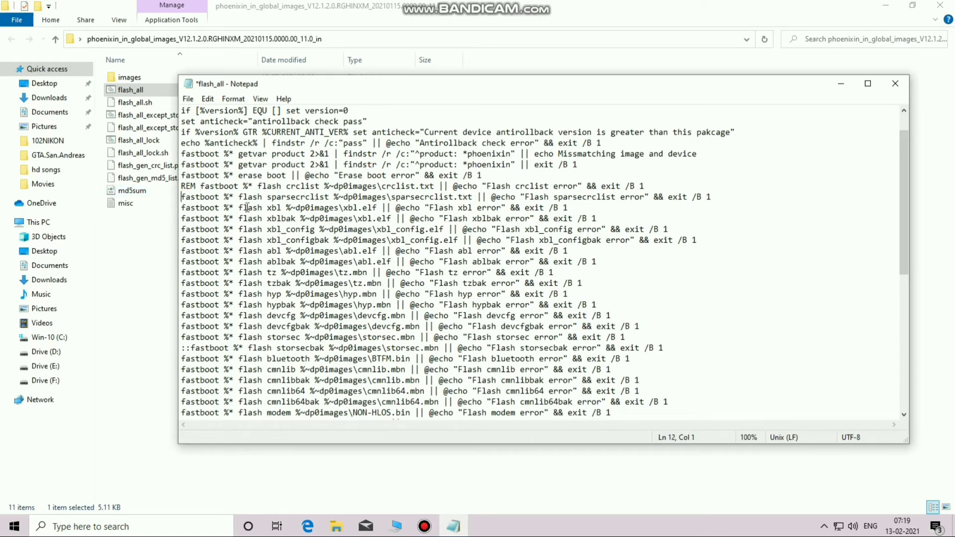
type("REM")
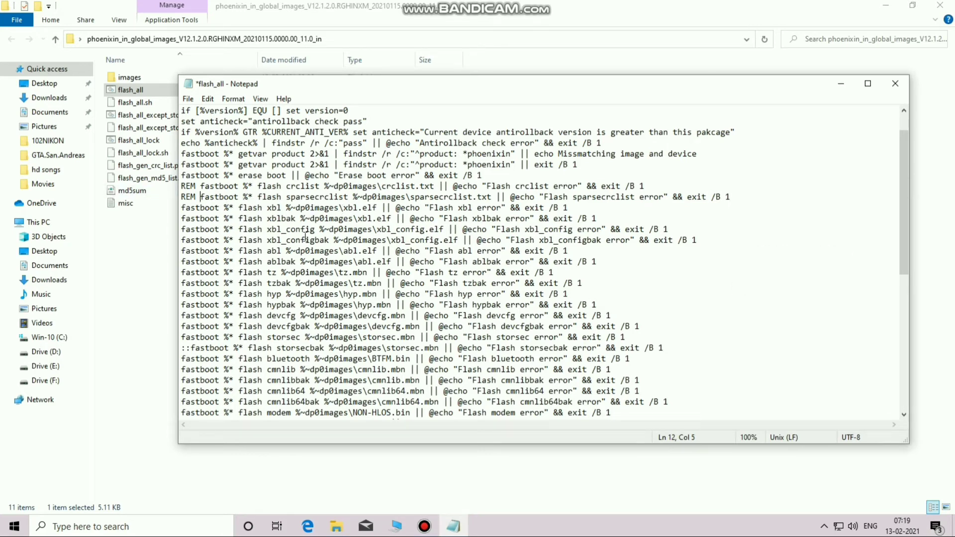
left_click(188, 99)
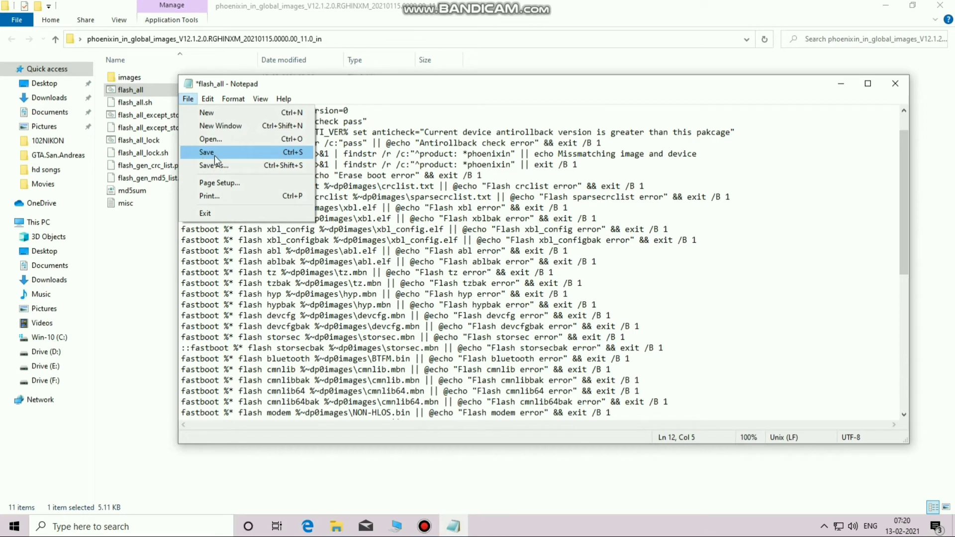
left_click(207, 152)
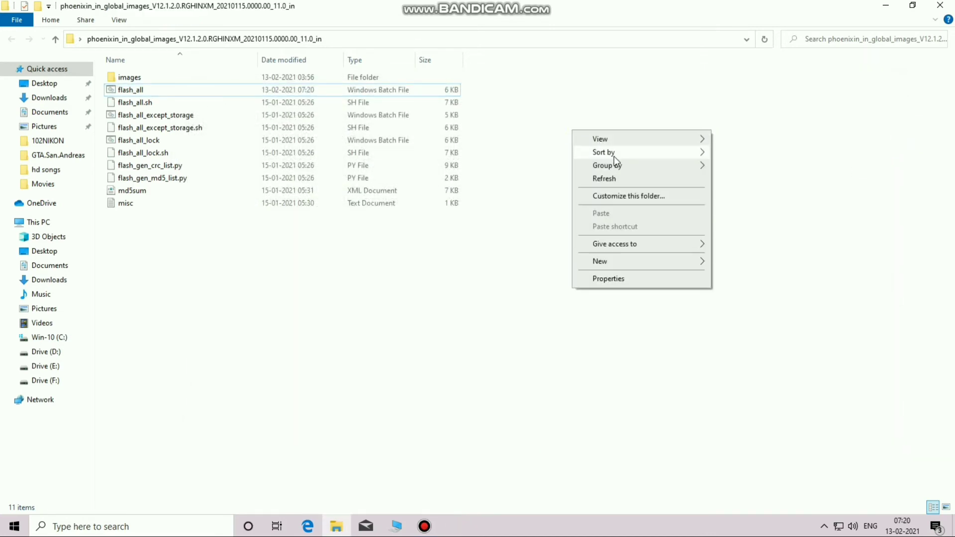
Choose an option from the flash_all context menu again after saving
right_click(130, 90)
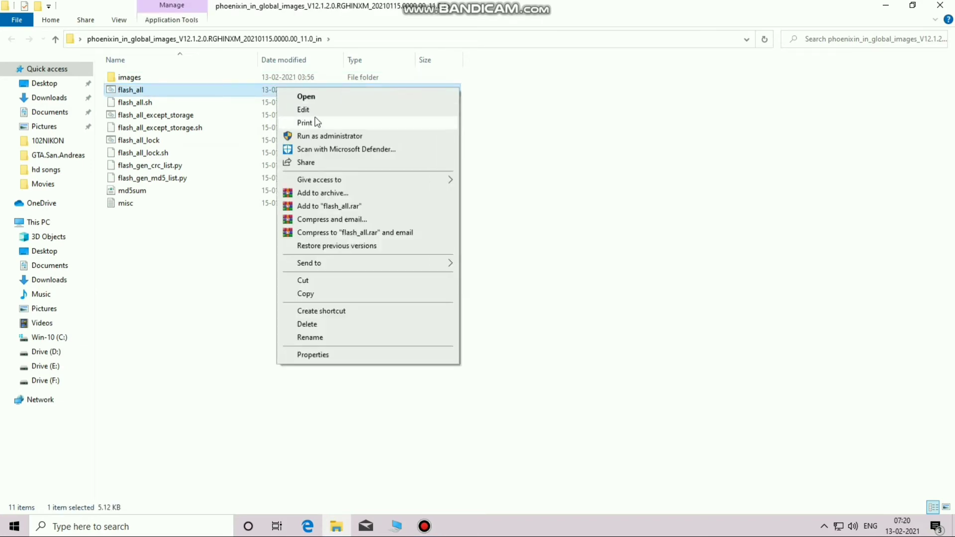
left_click(303, 109)
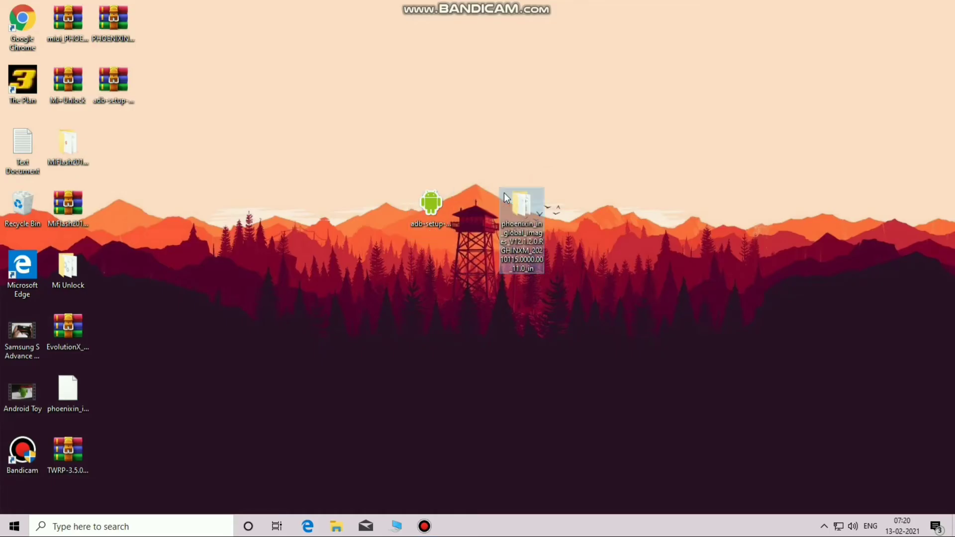
left_click(469, 259)
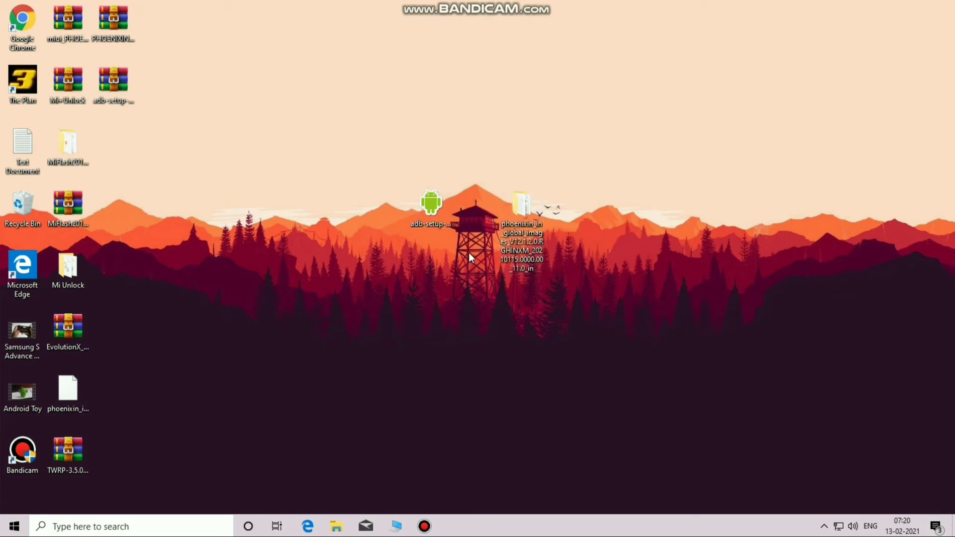
mouse_move(468, 249)
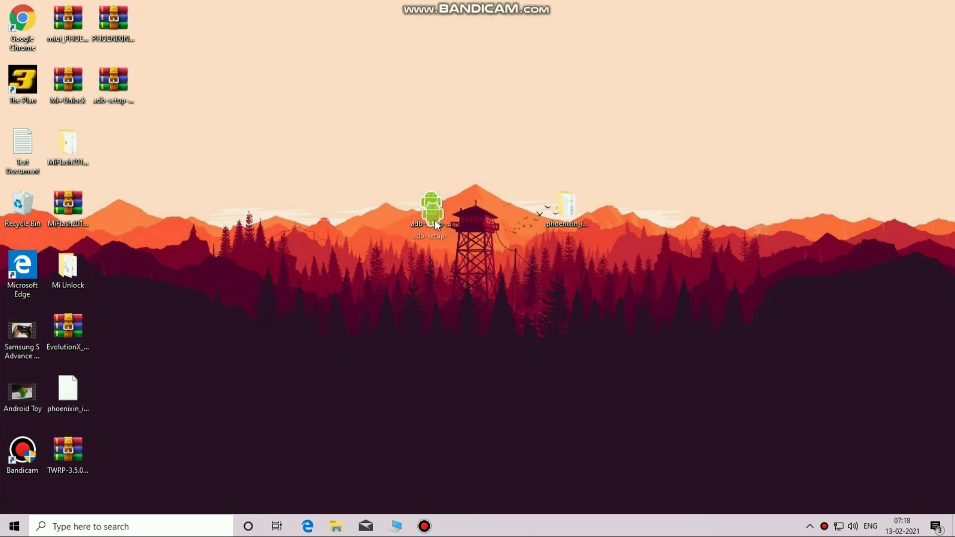
left_click(566, 207)
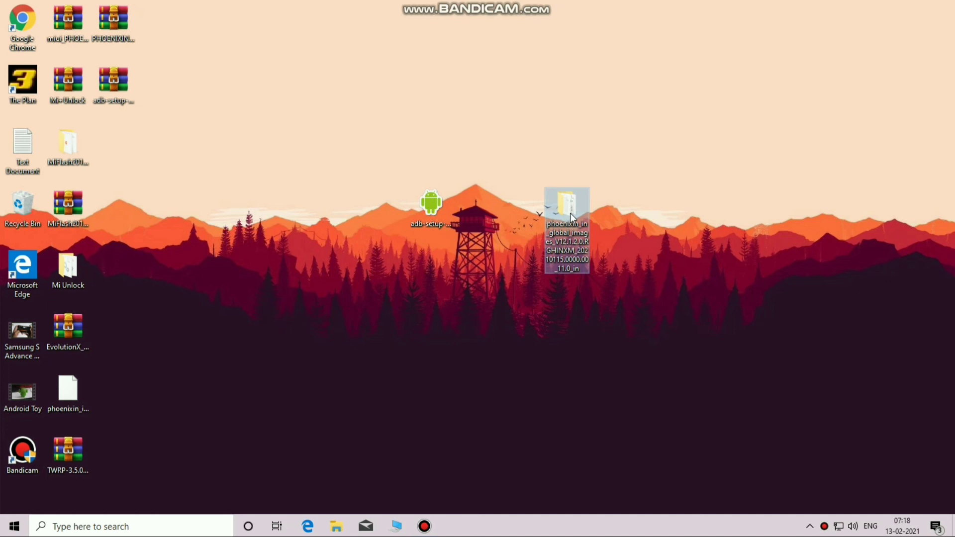
mouse_move(431, 204)
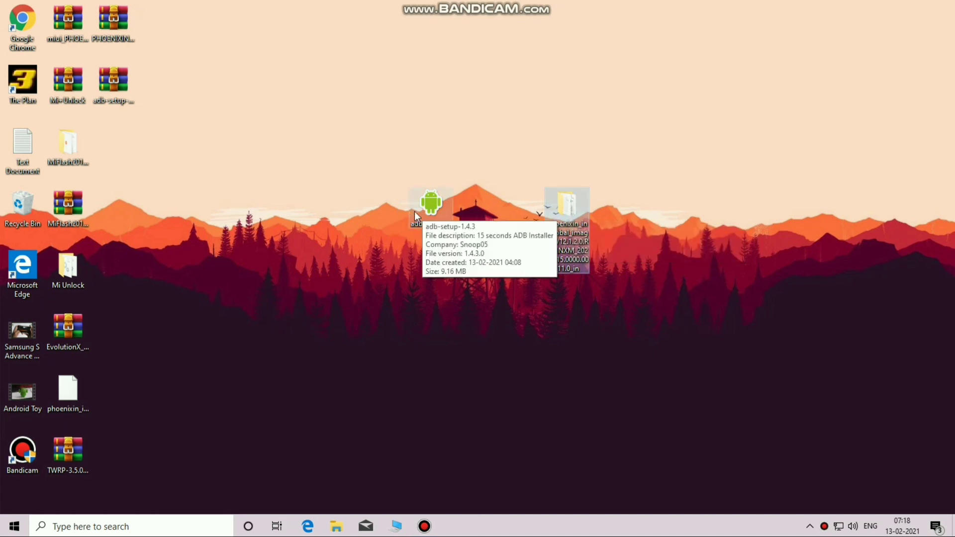